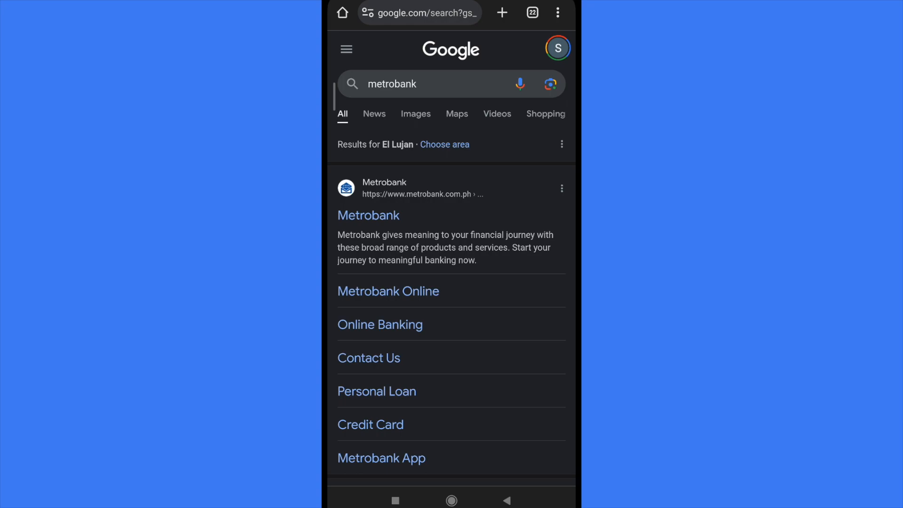
- Scroll the Google results for metrobank down to the Metrobank result's sitelinks
scroll(down, 3)
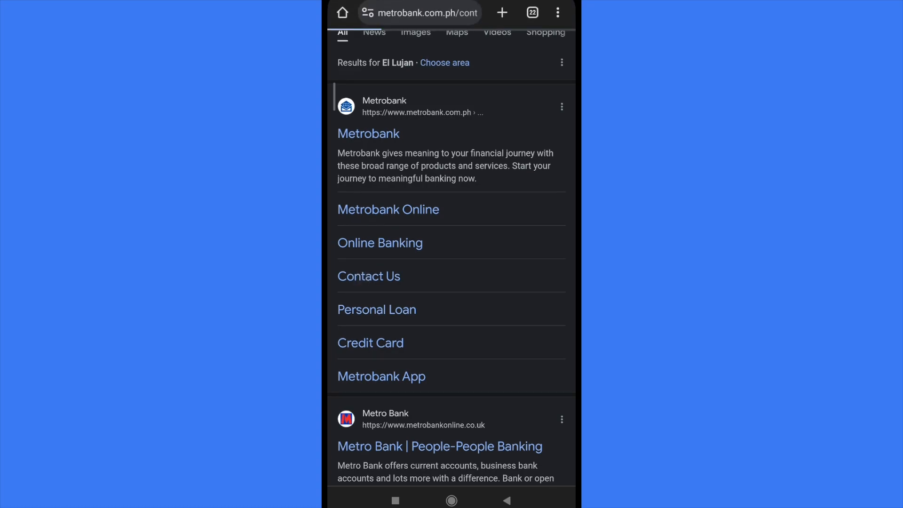
- Open Metrobank's Contact Us page and scroll past the form to the Touchpoints contact numbers
click(369, 276)
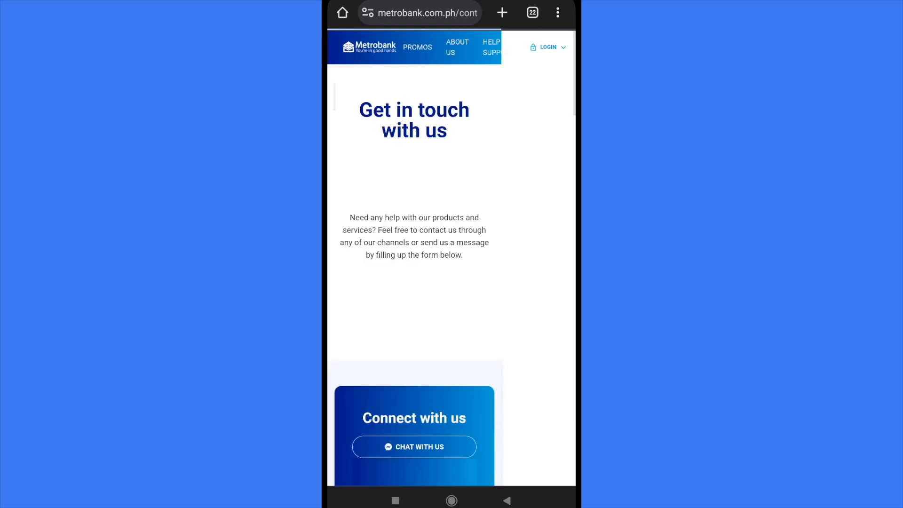
scroll(down, 3)
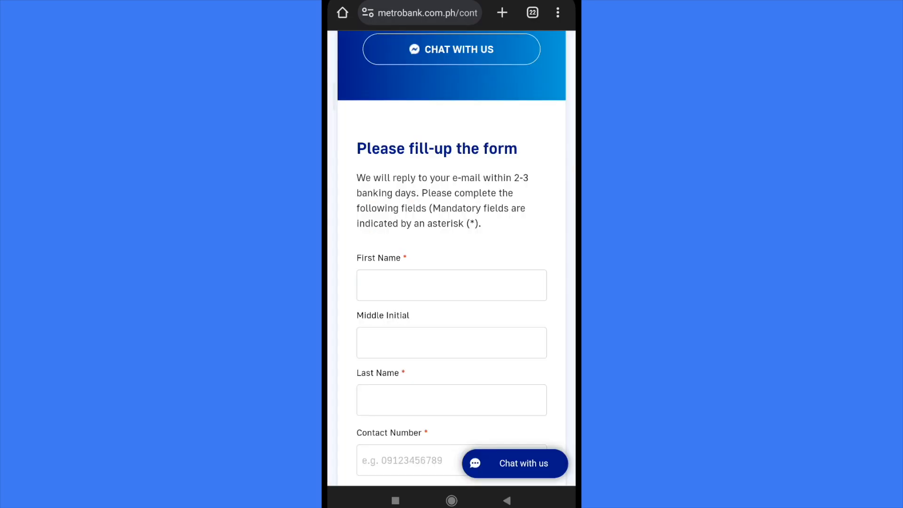
scroll(down, 3)
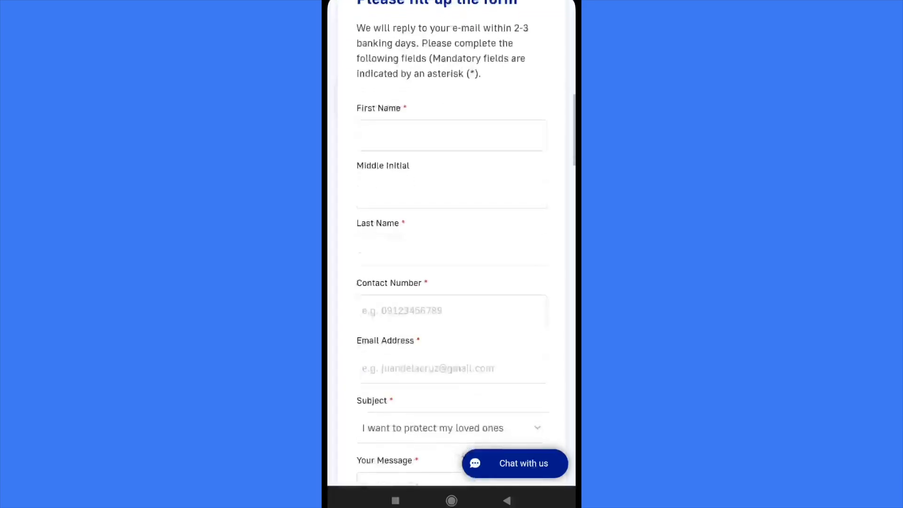
scroll(down, 3)
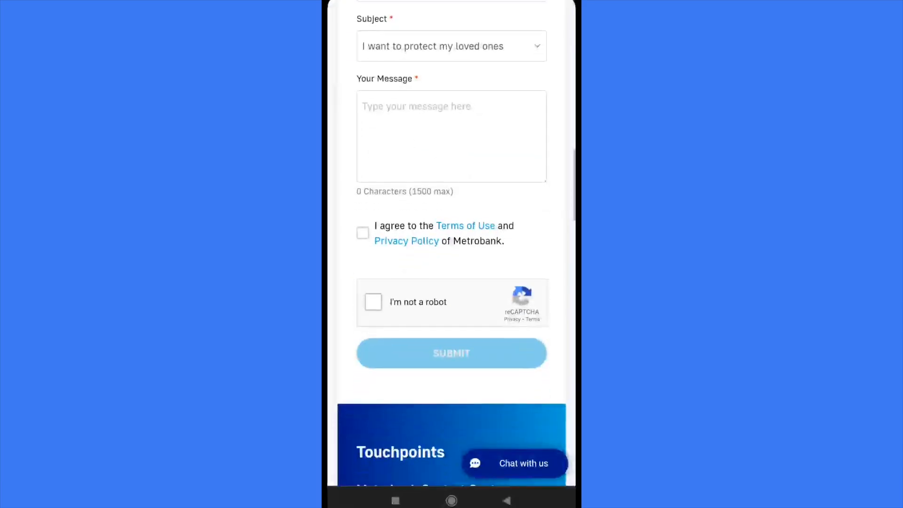
scroll(down, 3)
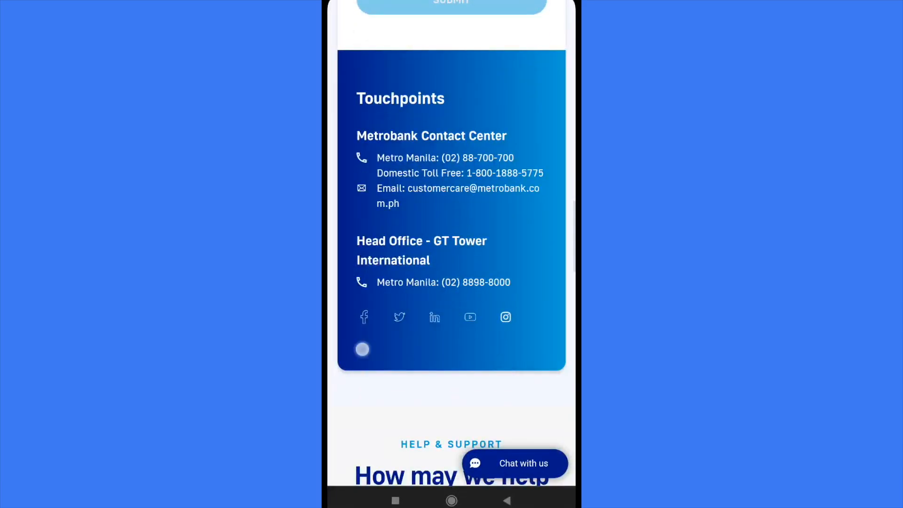
scroll(down, 3)
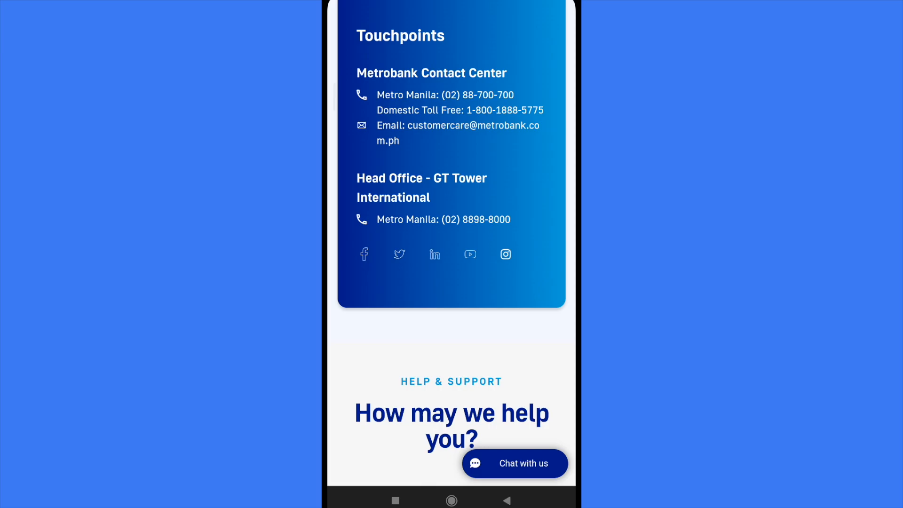
- Tick the contact form's "I'm not a robot" reCAPTCHA and scroll to the Touchpoints numbers and email
scroll(down, 3)
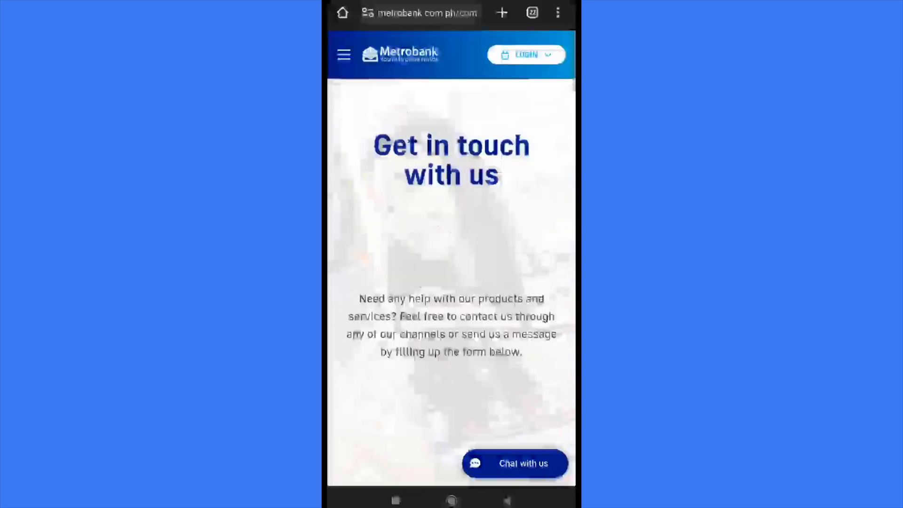
scroll(down, 3)
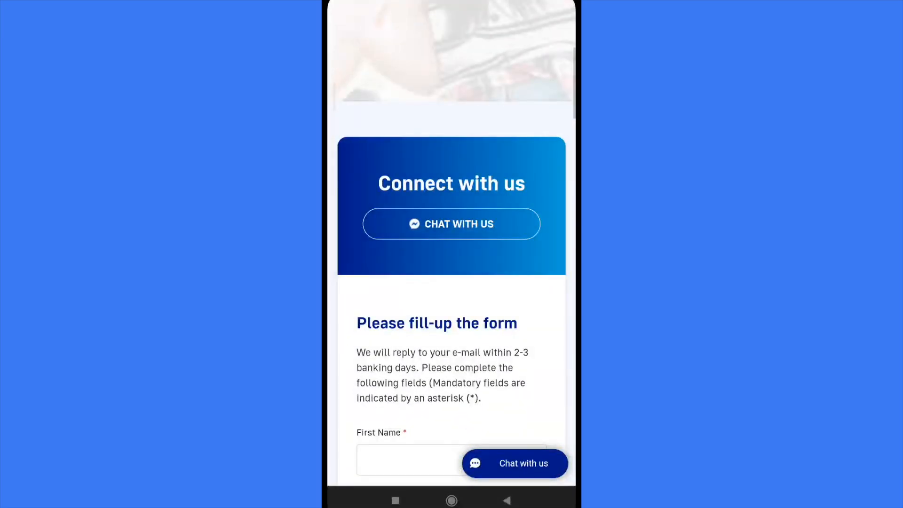
scroll(down, 3)
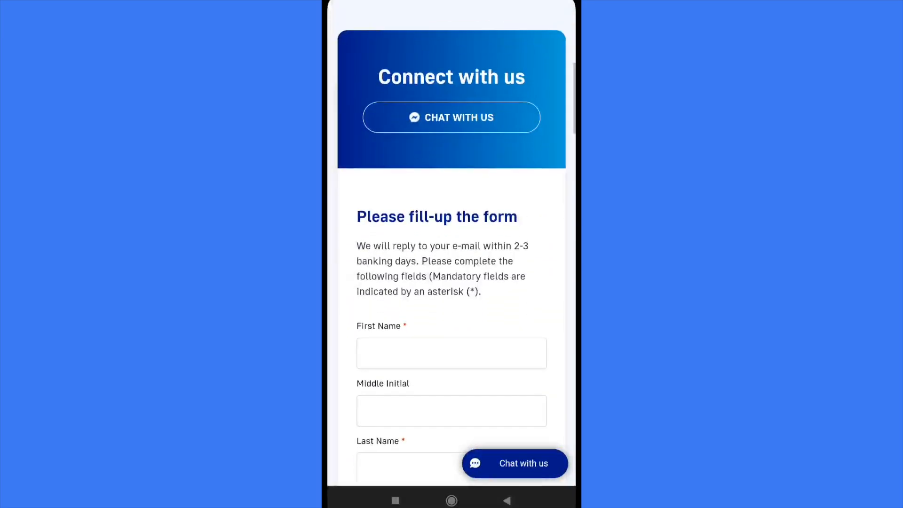
scroll(down, 3)
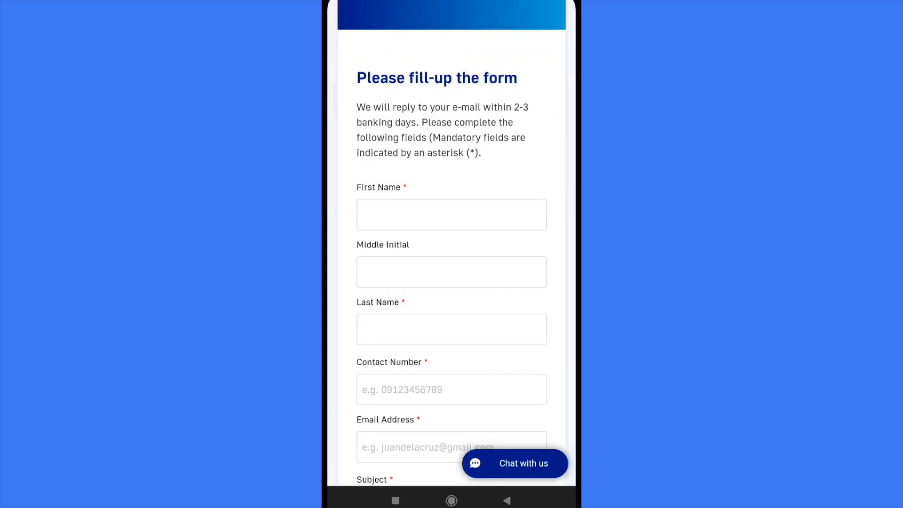
scroll(down, 3)
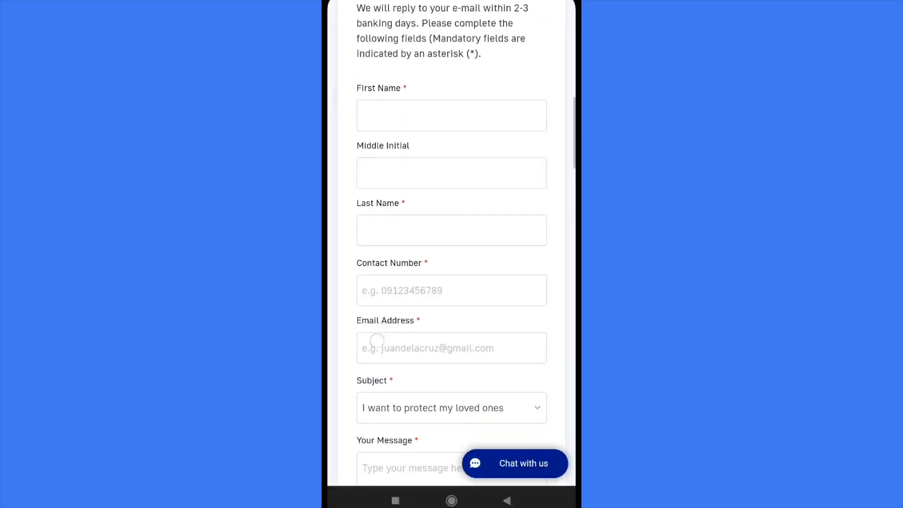
scroll(down, 3)
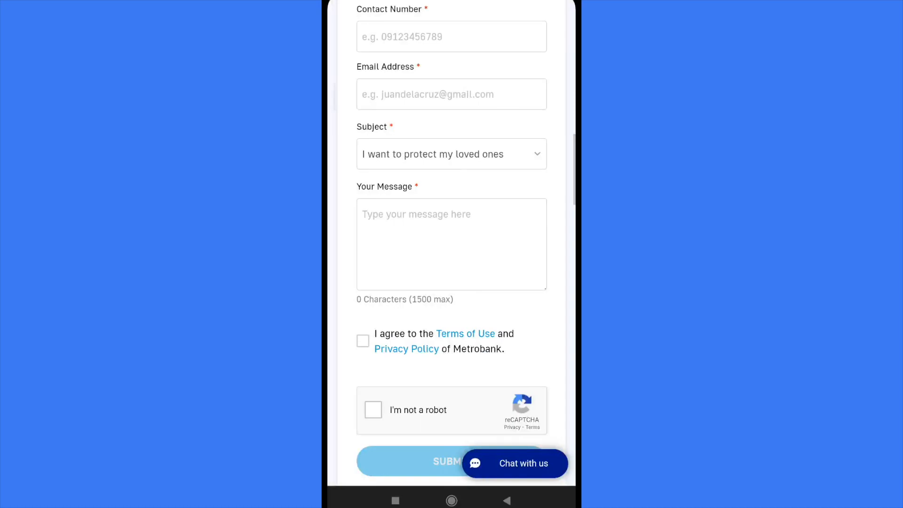
click(373, 410)
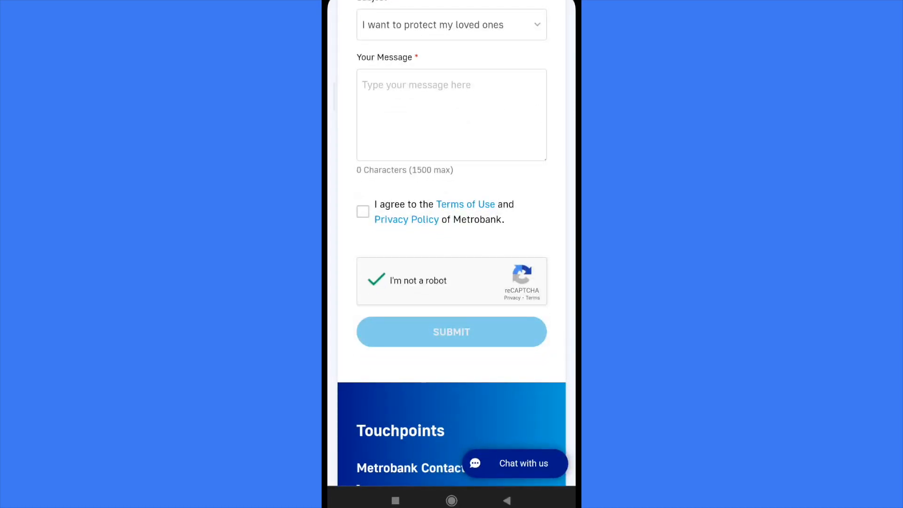
scroll(down, 3)
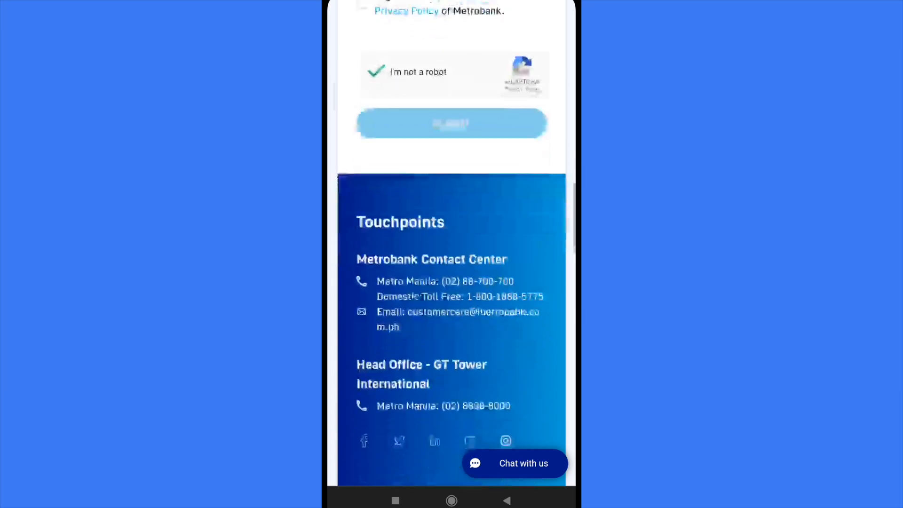
scroll(down, 3)
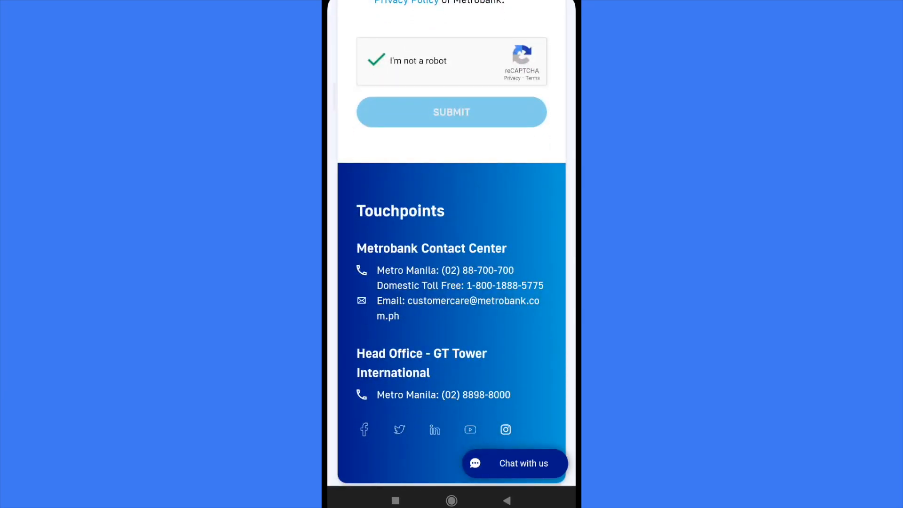